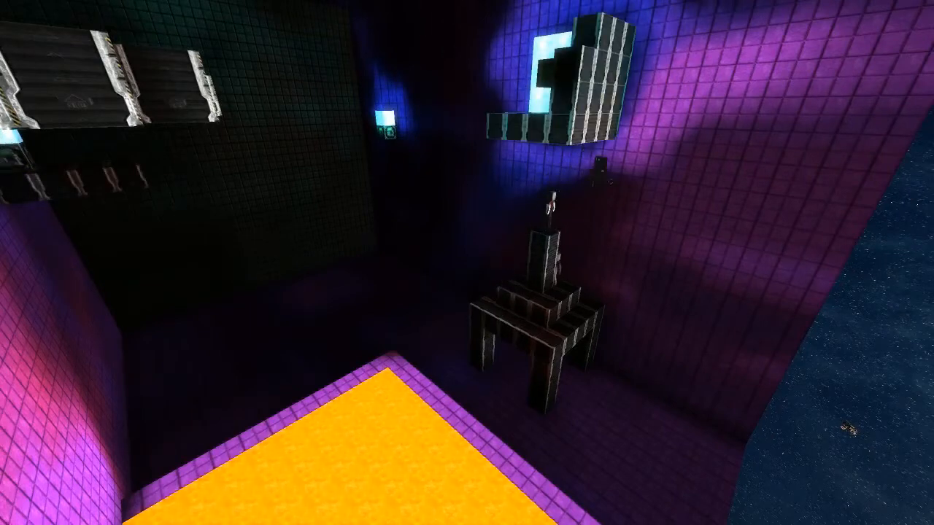
mouse_move(467, 263)
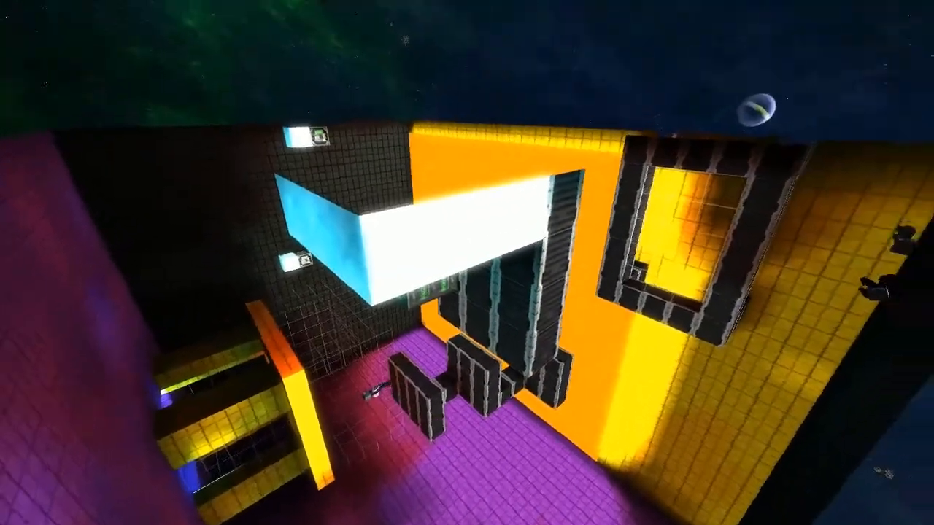
mouse_move(467, 263)
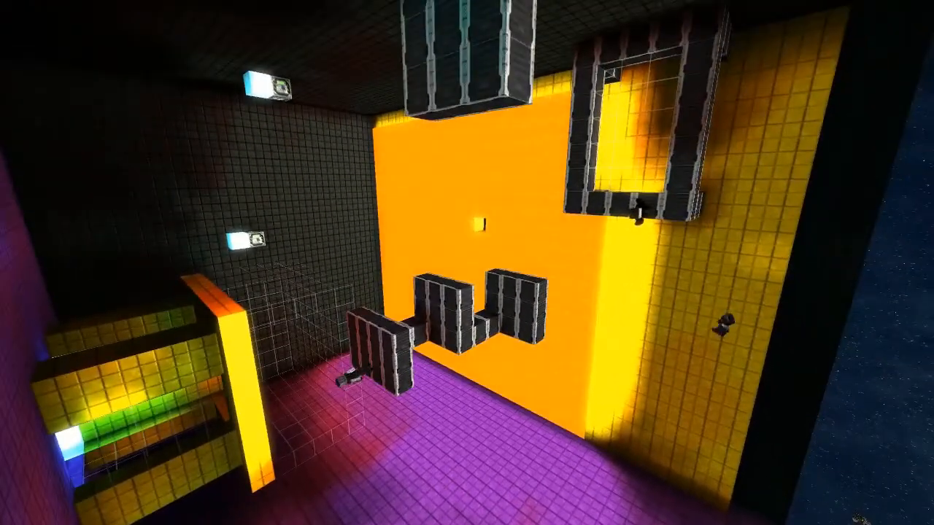
mouse_move(467, 262)
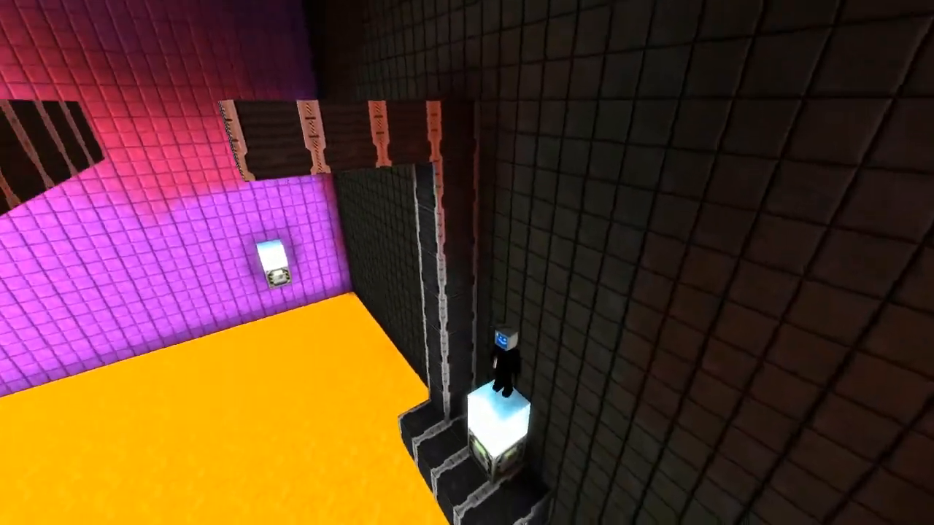
mouse_move(467, 262)
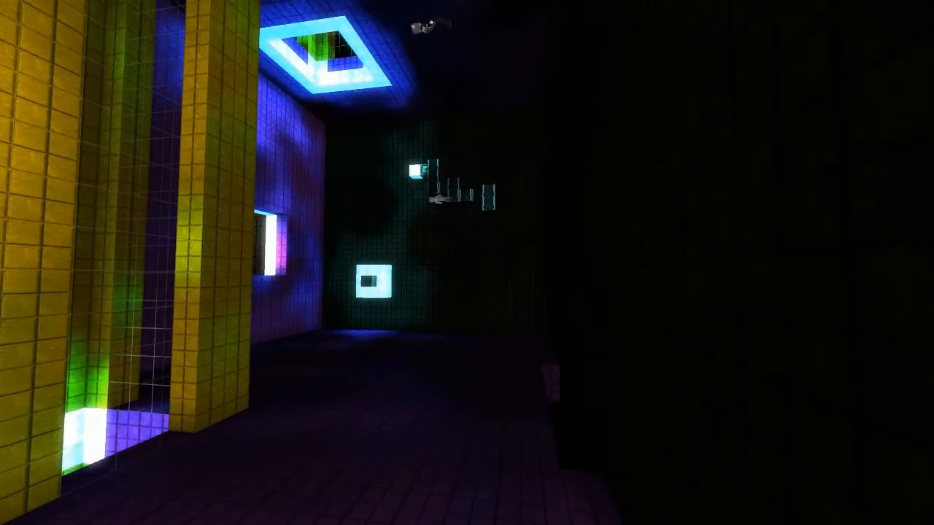
mouse_move(467, 263)
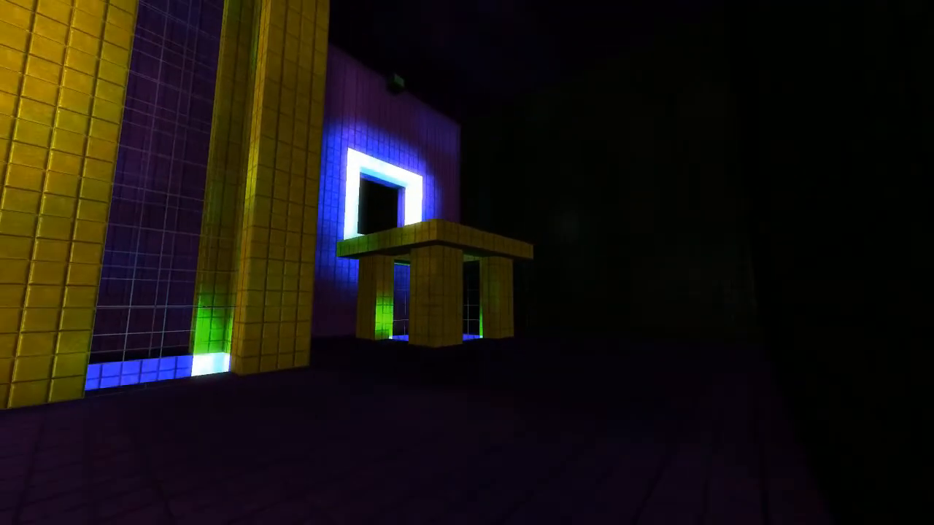
mouse_move(467, 263)
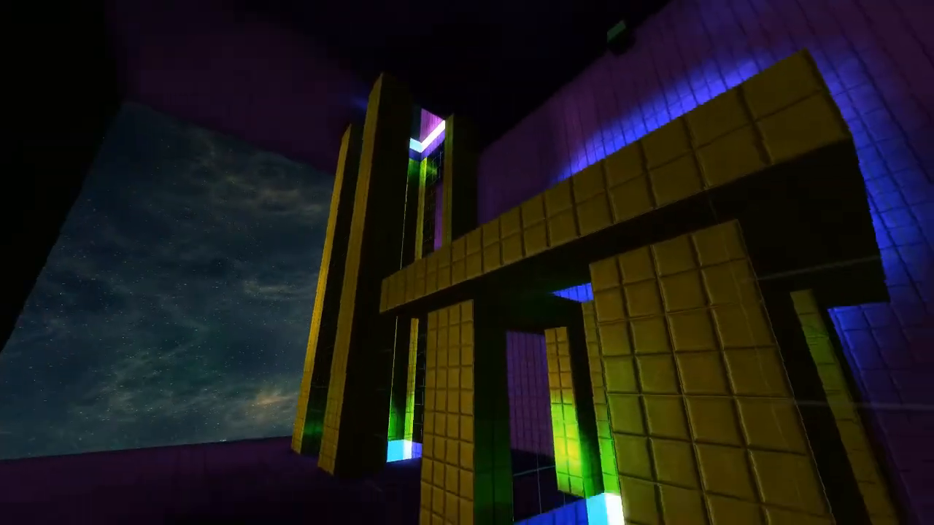
mouse_move(467, 263)
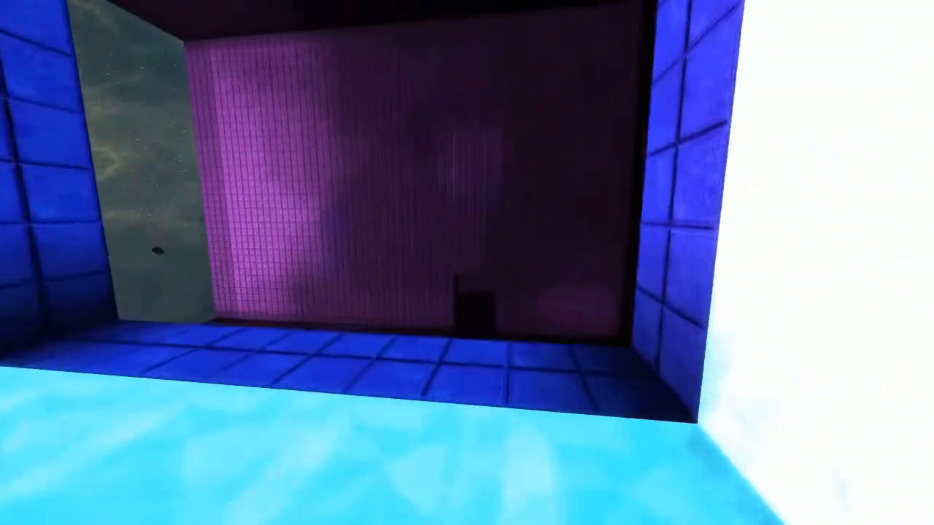